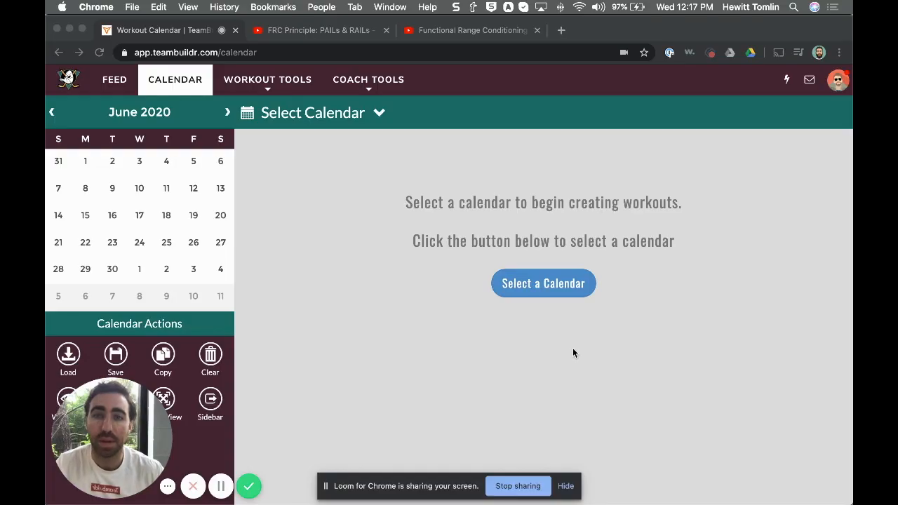
pyautogui.moveTo(565, 334)
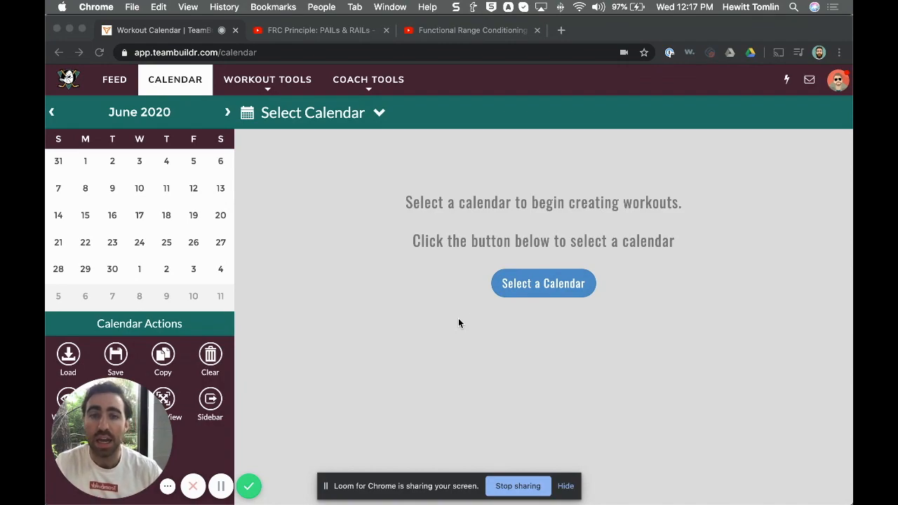
pyautogui.moveTo(372, 268)
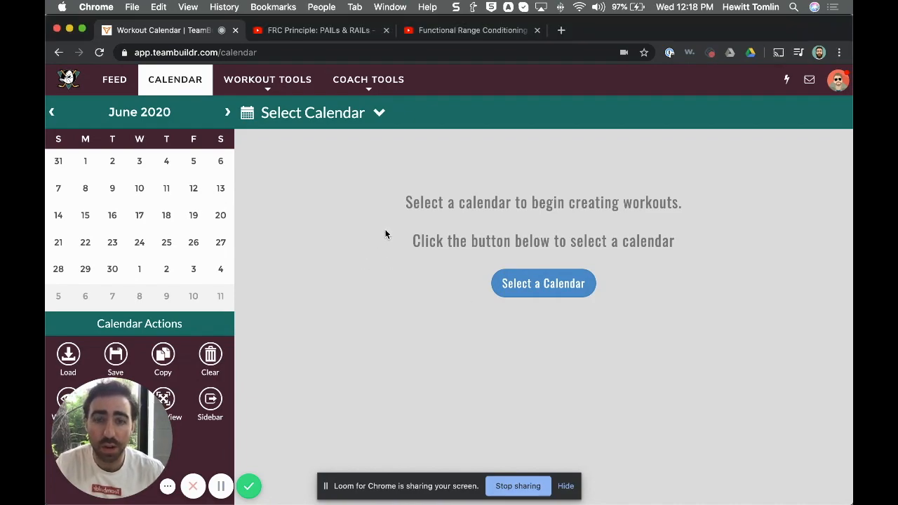
pyautogui.moveTo(385, 221)
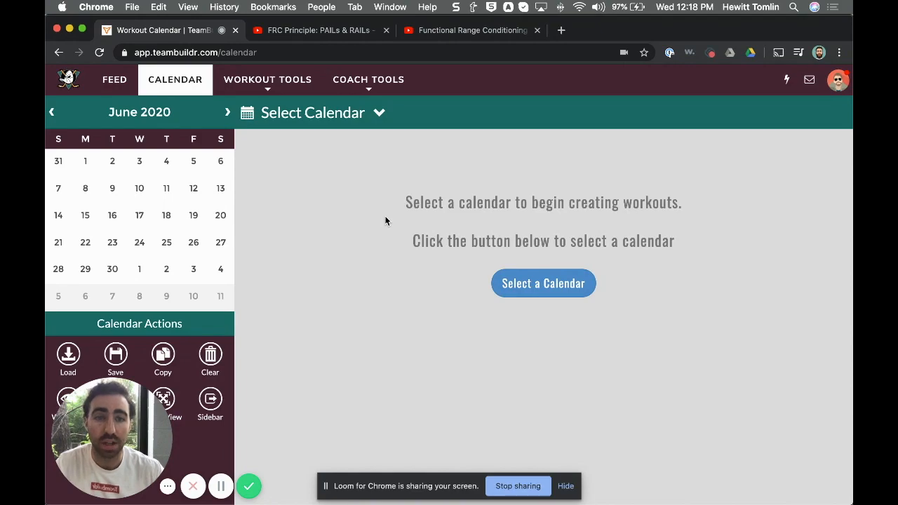
pyautogui.moveTo(382, 223)
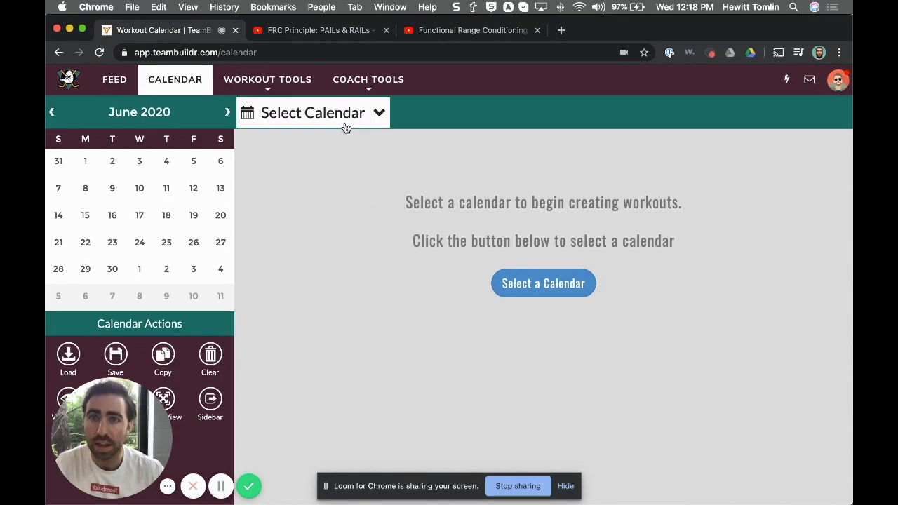
# Open Rocky Balboa's athlete calendar and jump to the June 18 workout day.
pyautogui.click(313, 113)
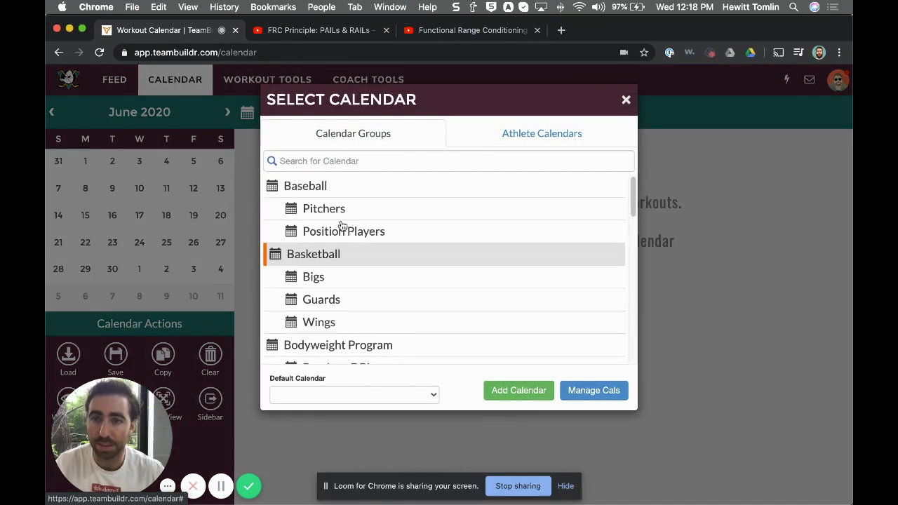
pyautogui.moveTo(349, 251)
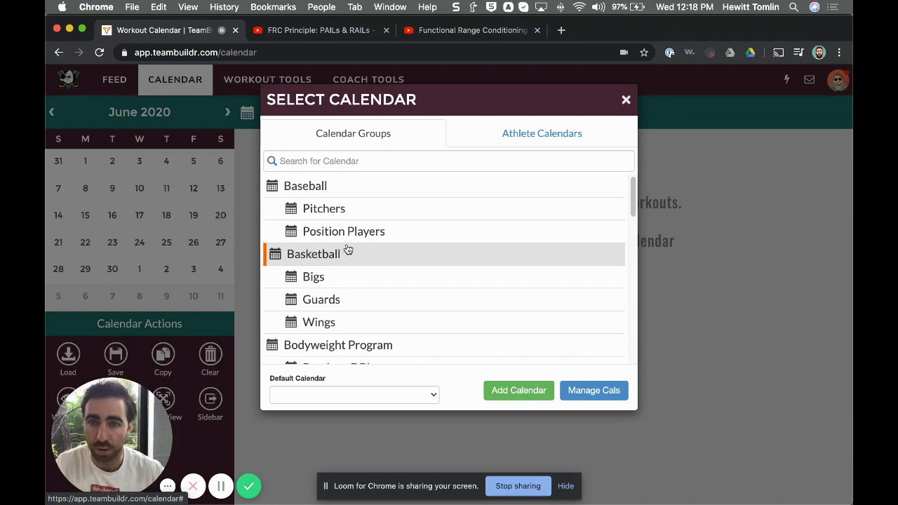
pyautogui.click(542, 133)
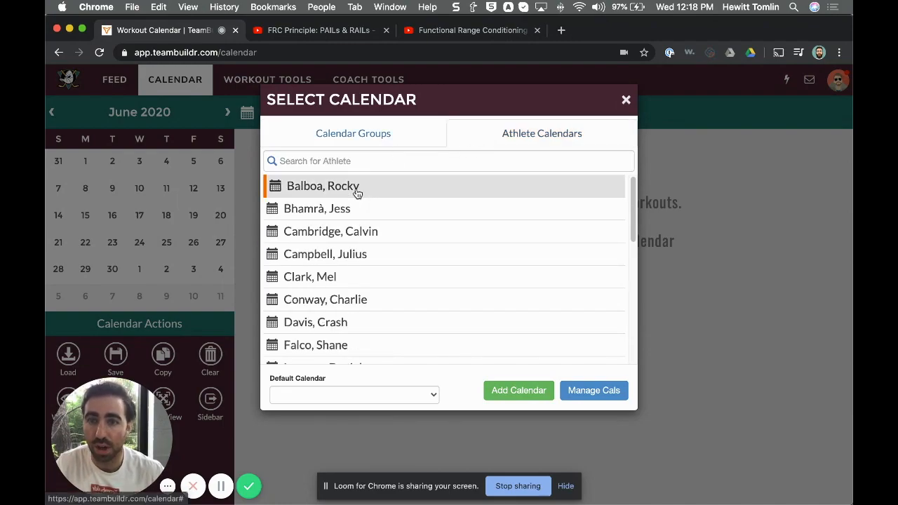
pyautogui.click(323, 186)
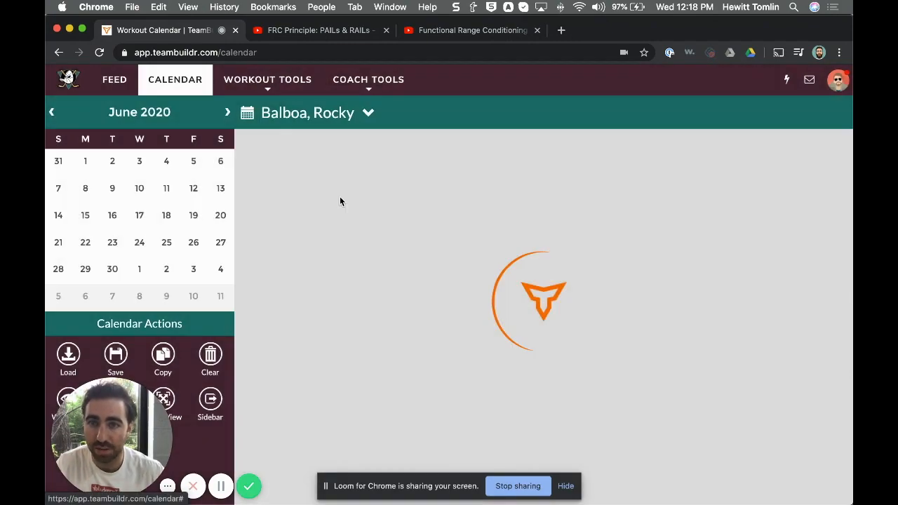
pyautogui.click(139, 216)
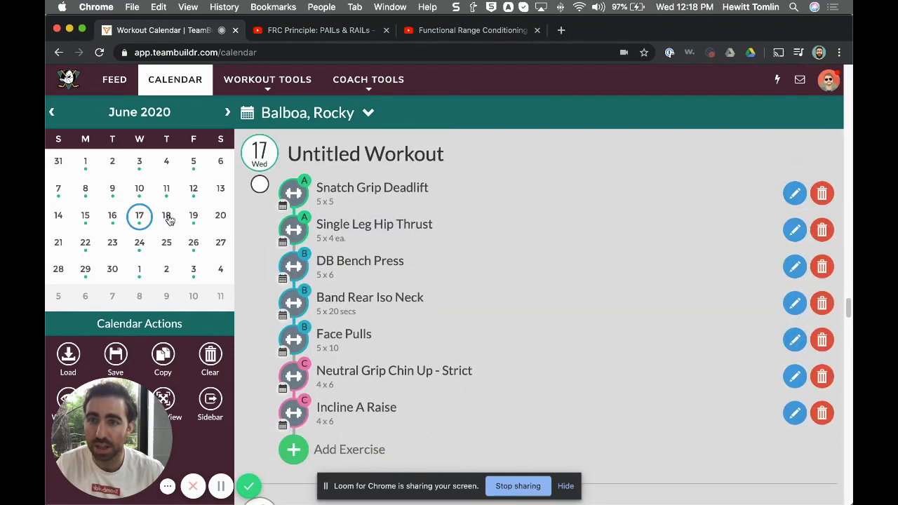
pyautogui.click(166, 216)
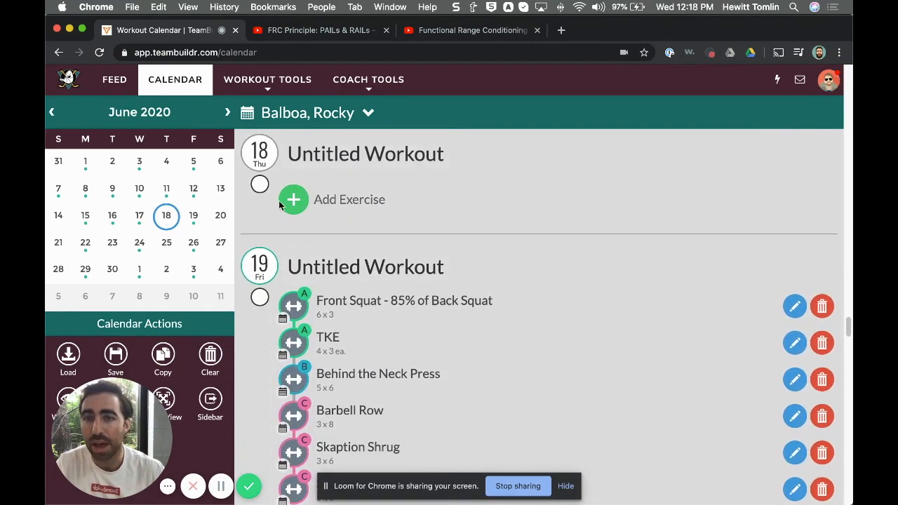
pyautogui.moveTo(307, 207)
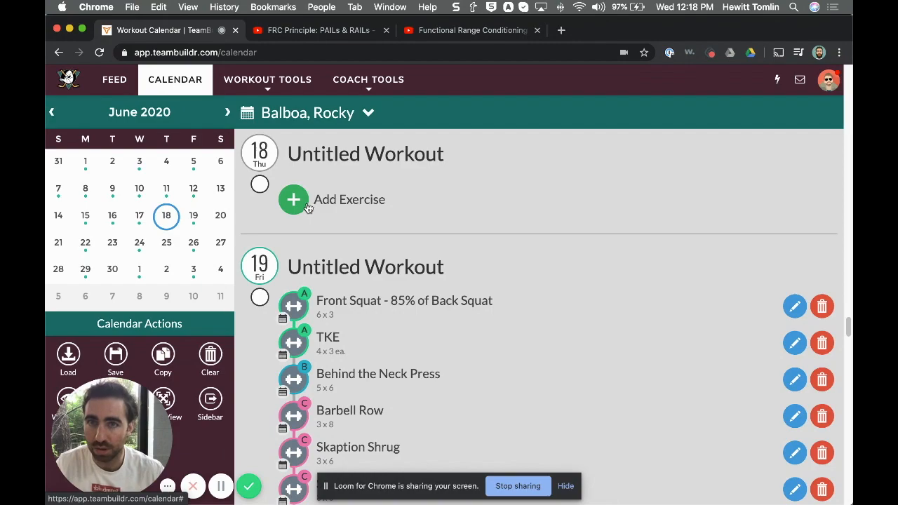
pyautogui.moveTo(295, 202)
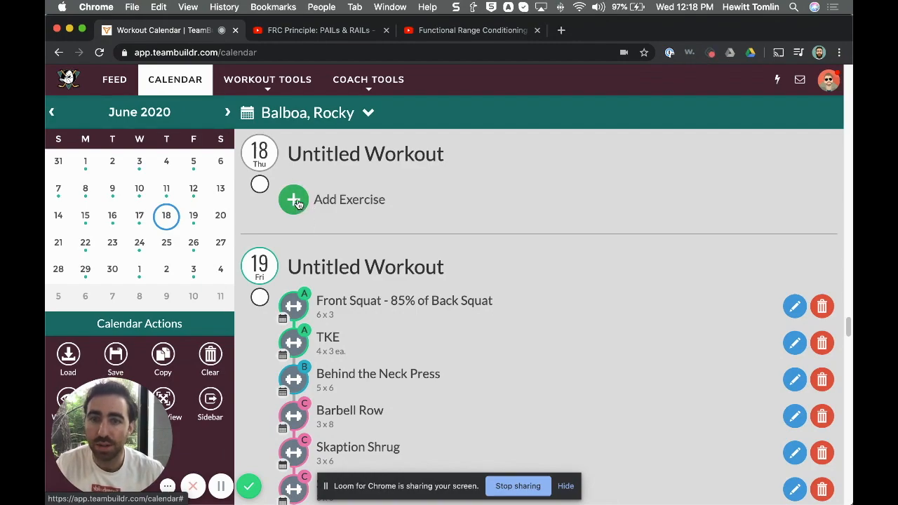
# Start adding an exercise to June 18 and open the Exercise Name list.
pyautogui.click(294, 200)
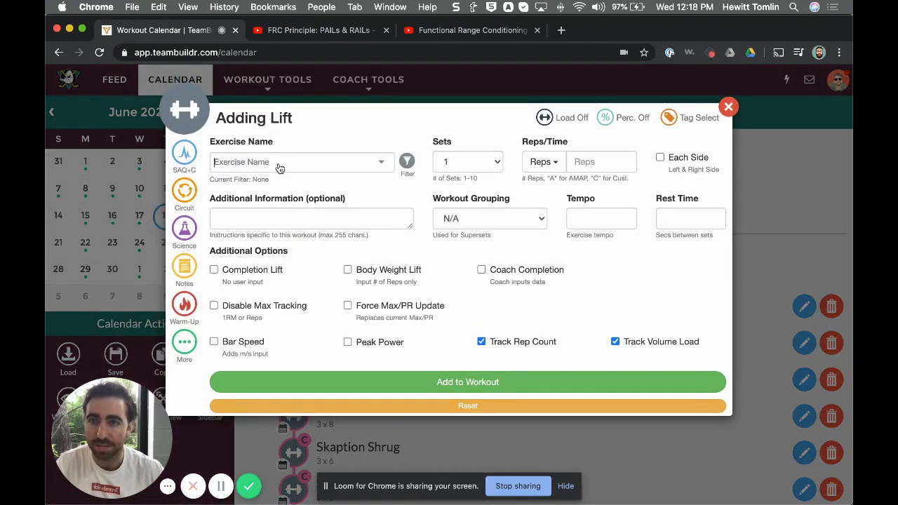
pyautogui.click(300, 161)
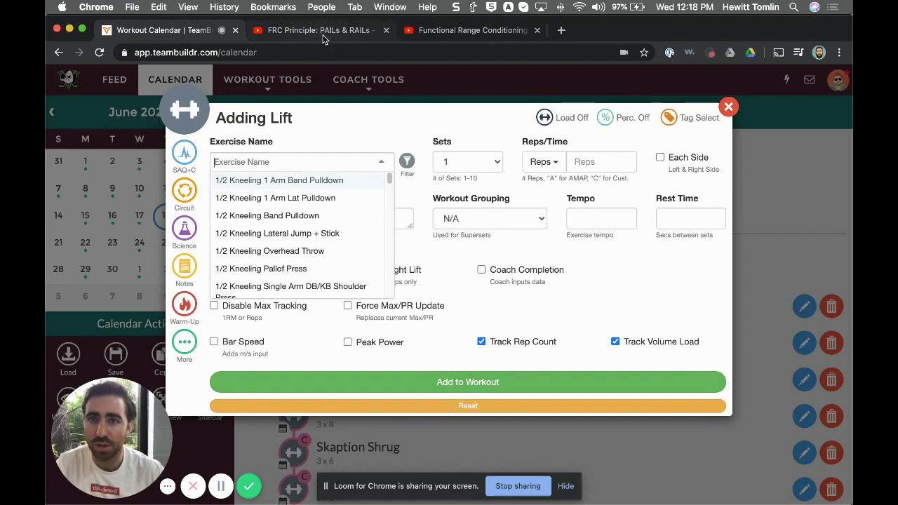
pyautogui.click(312, 30)
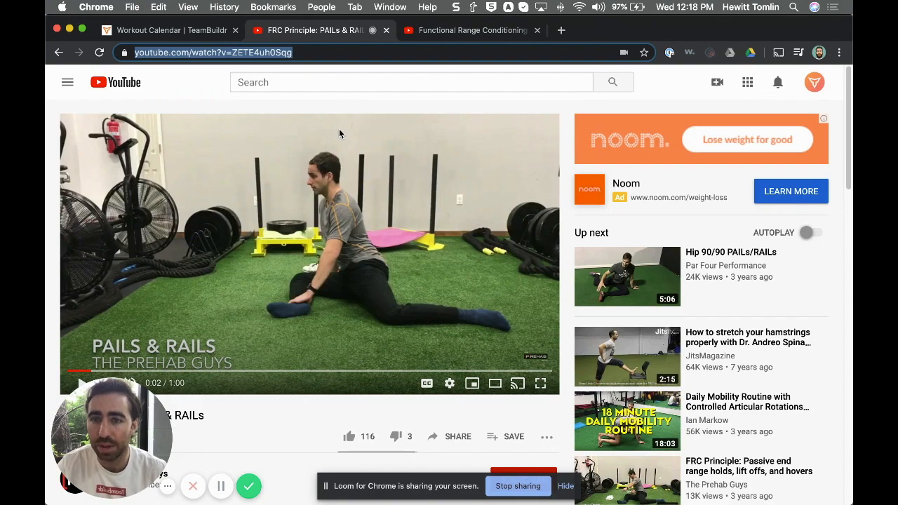
pyautogui.moveTo(310, 244)
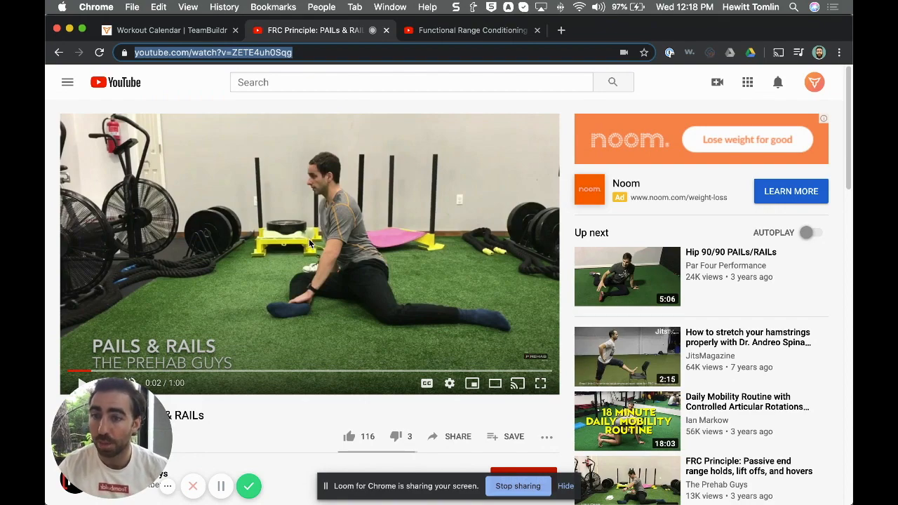
pyautogui.moveTo(186, 370)
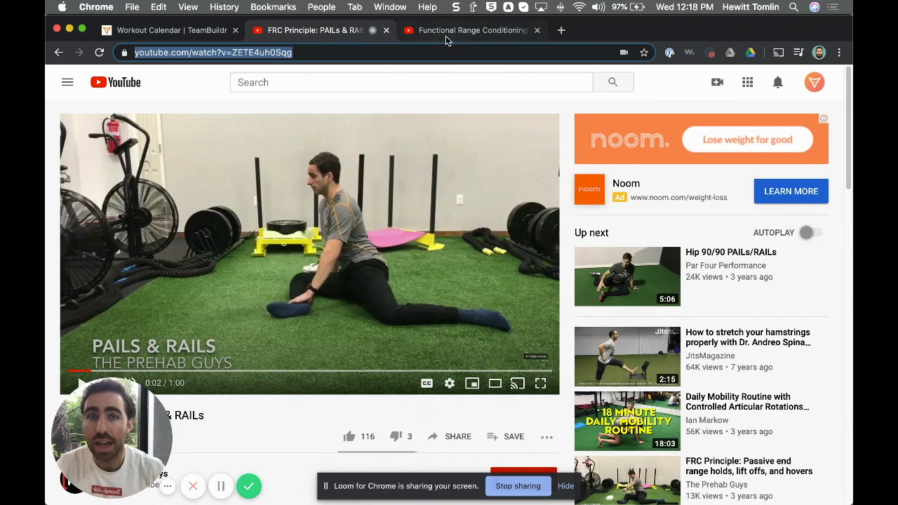
pyautogui.click(470, 30)
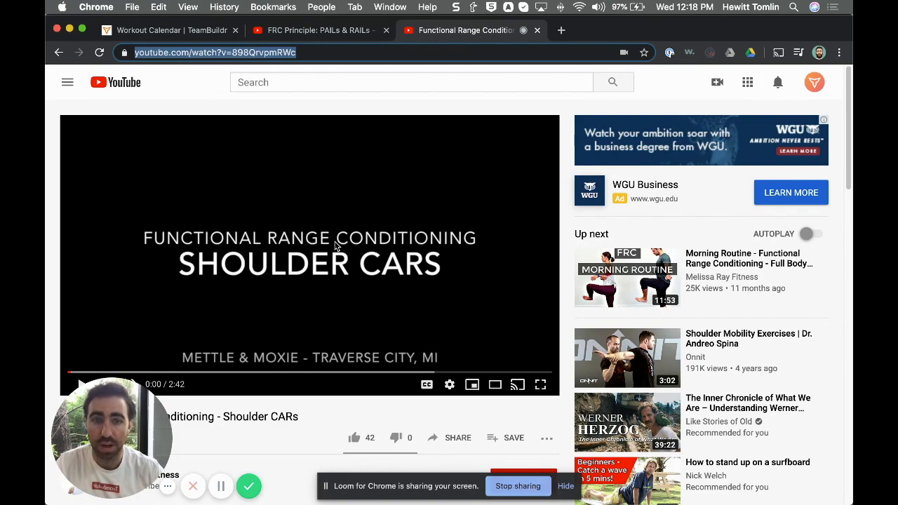
pyautogui.moveTo(281, 235)
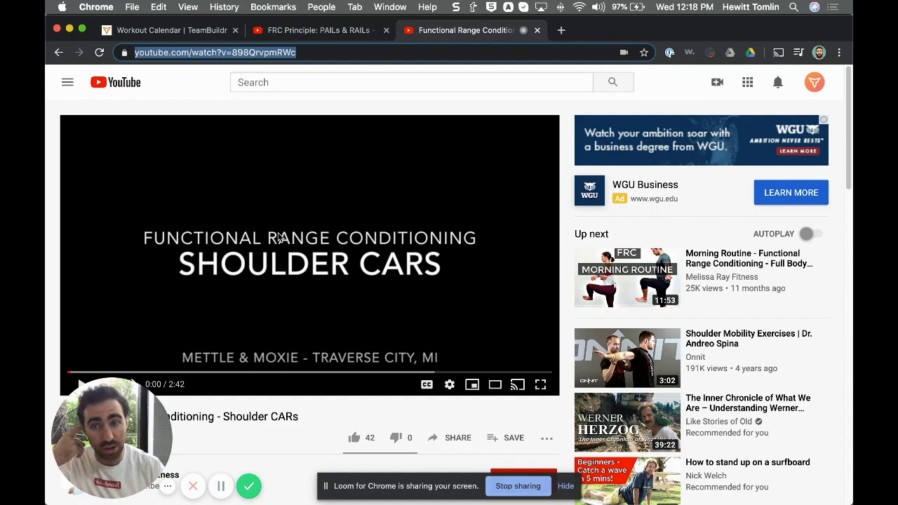
pyautogui.moveTo(306, 183)
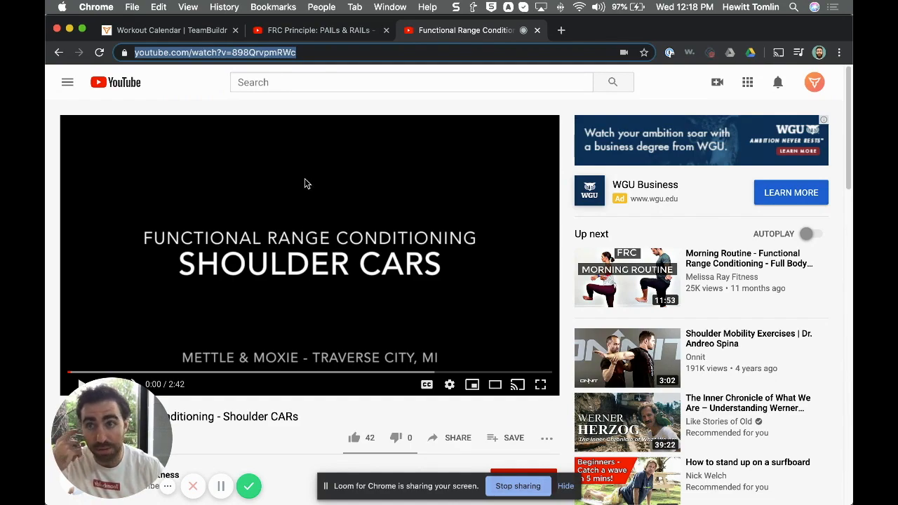
pyautogui.click(319, 30)
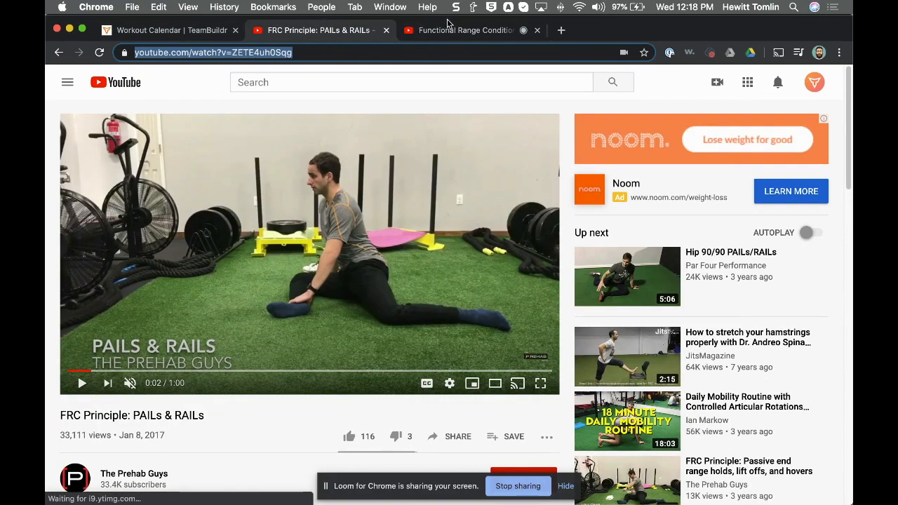
pyautogui.click(165, 30)
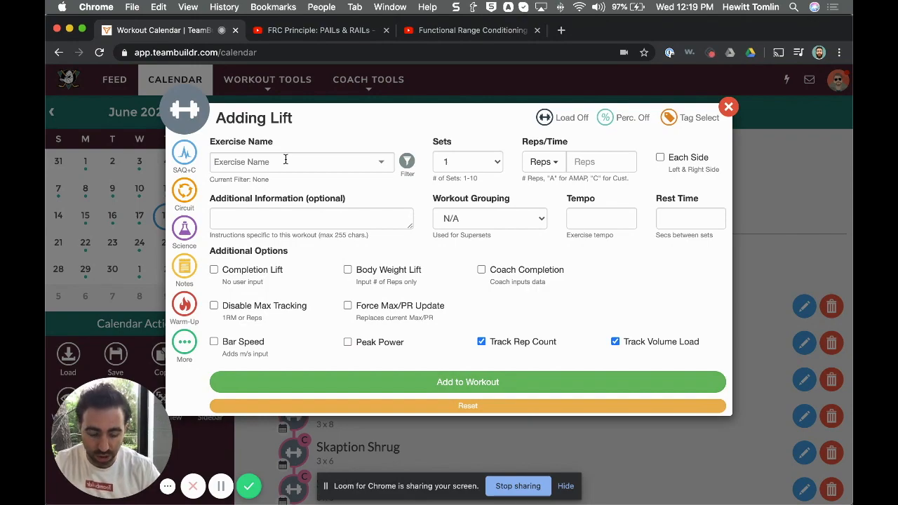
# Create the exercise 'PAILS and RAILS' from the name field and give it the FRC tag.
pyautogui.write('PAILS and RAILS')
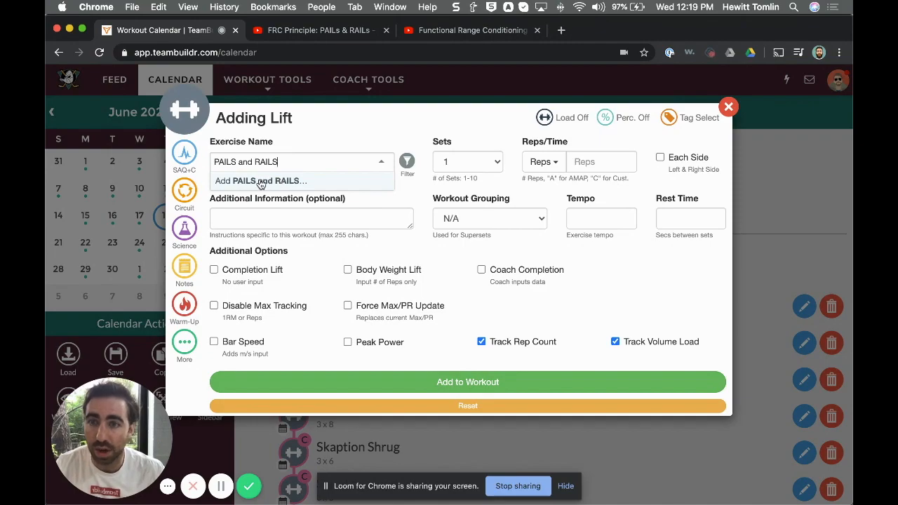
pyautogui.click(260, 180)
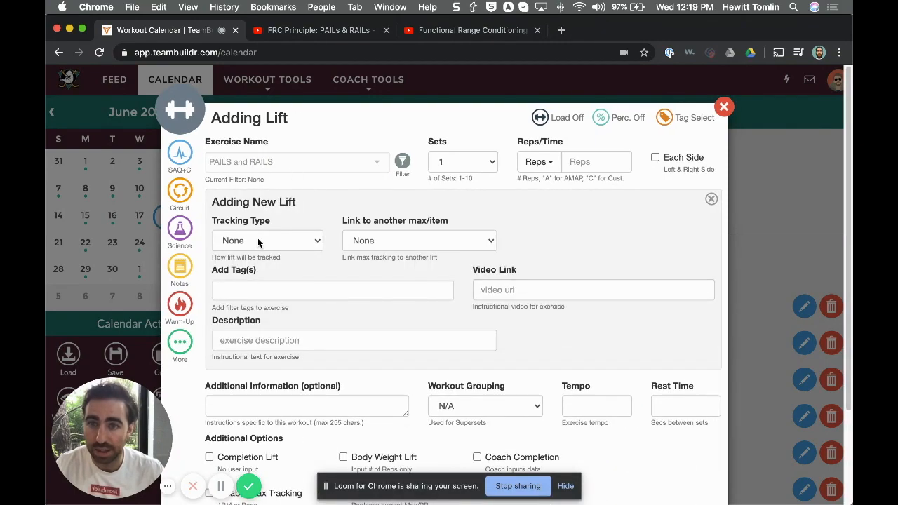
pyautogui.write('FRC')
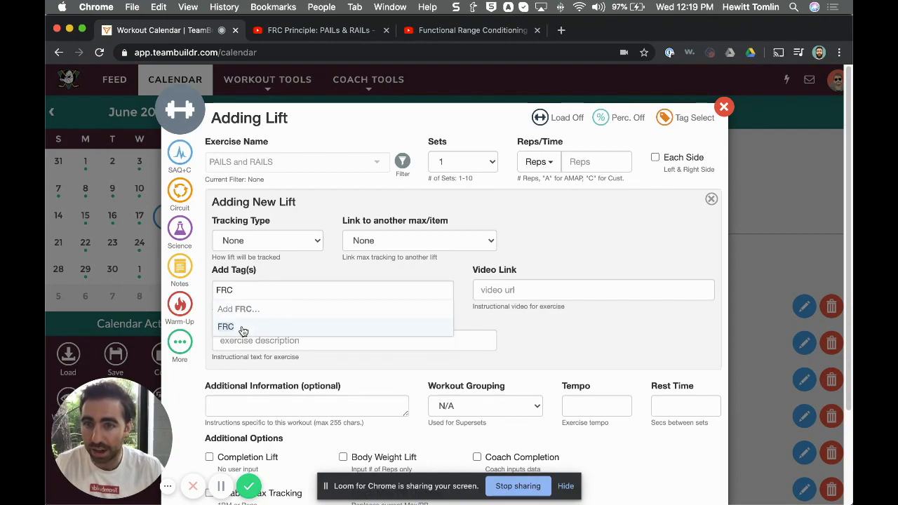
pyautogui.click(225, 327)
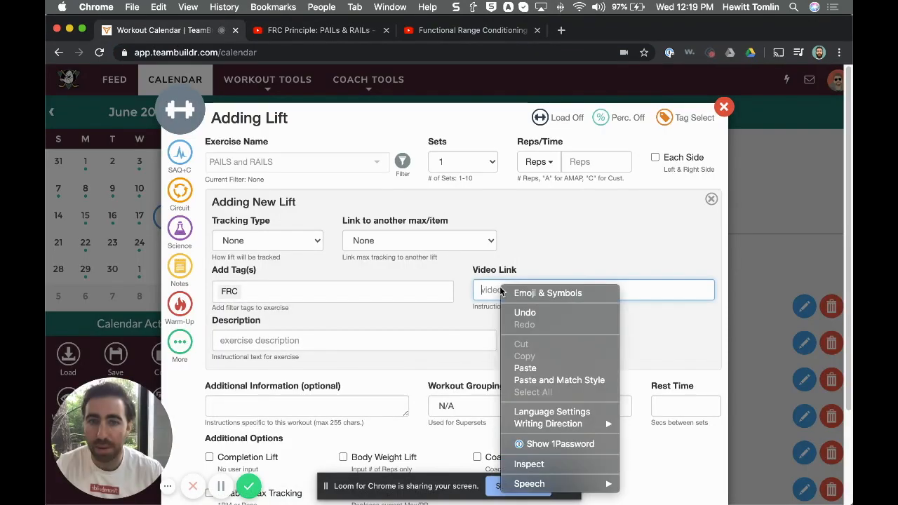
# Paste the PAILs & RAILs YouTube link as the video and confirm its preview plays.
pyautogui.click(524, 368)
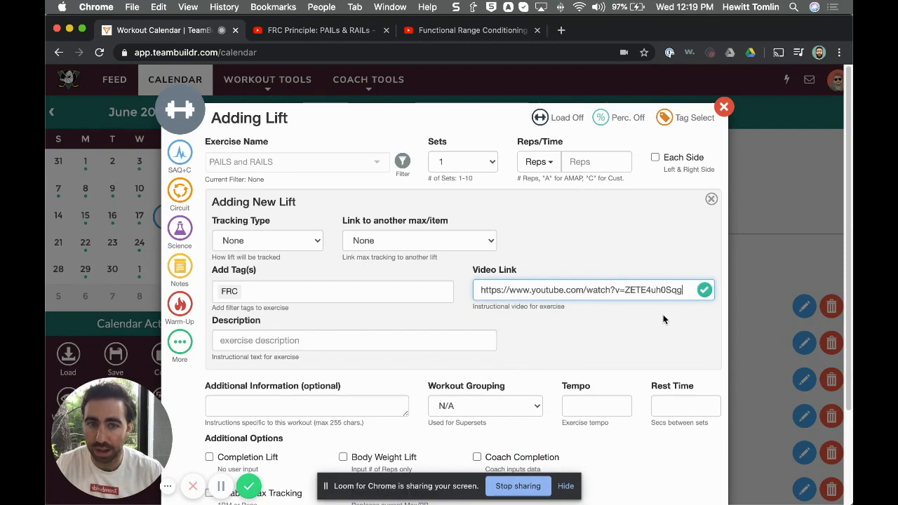
pyautogui.click(704, 290)
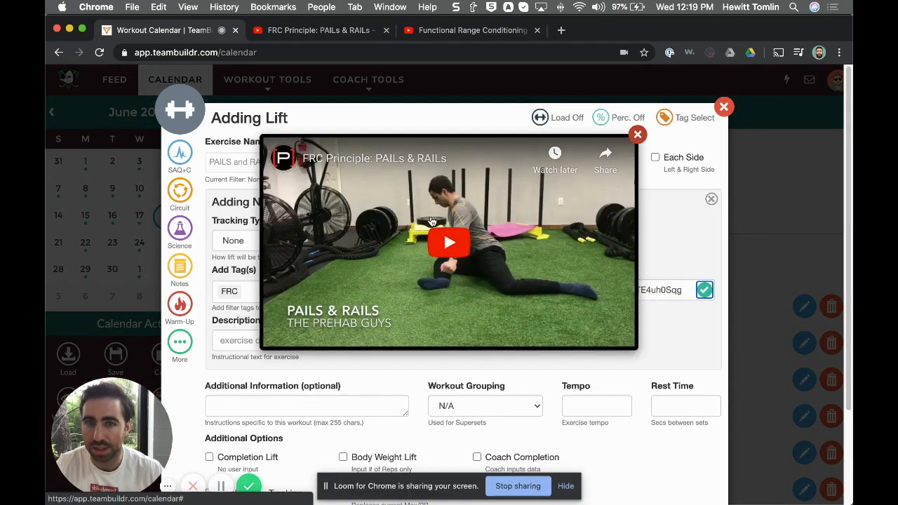
pyautogui.click(637, 134)
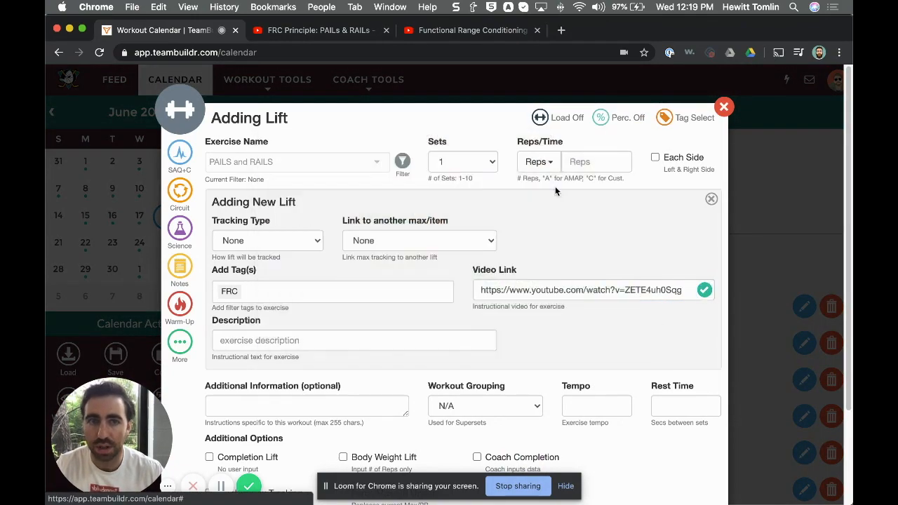
pyautogui.click(593, 162)
pyautogui.write('1')
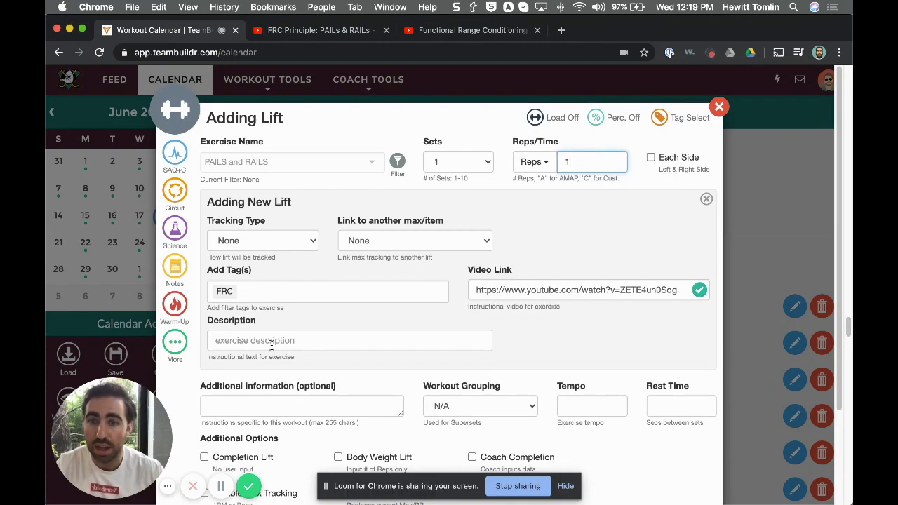
# Add the note 'Follow the video' and mark PAILS and RAILS as a completion lift.
pyautogui.write('Foll')
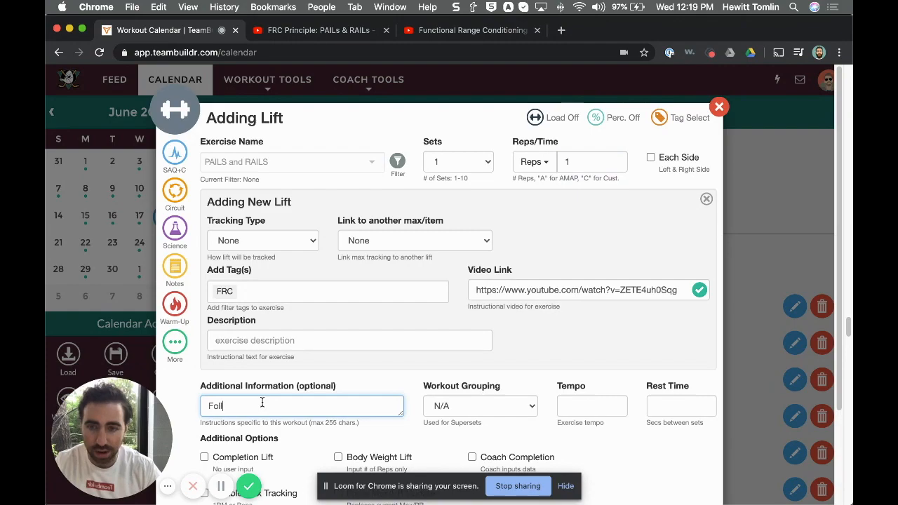
pyautogui.write('ow the video')
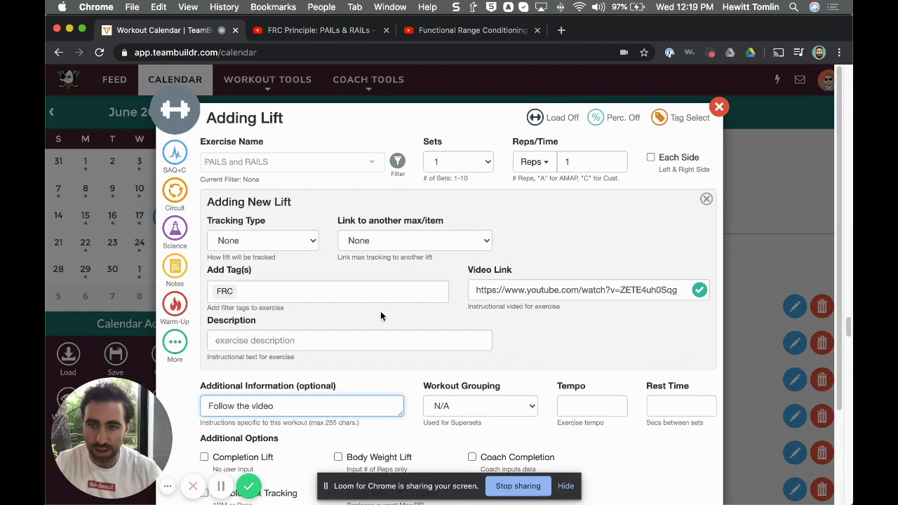
pyautogui.scroll(-3)
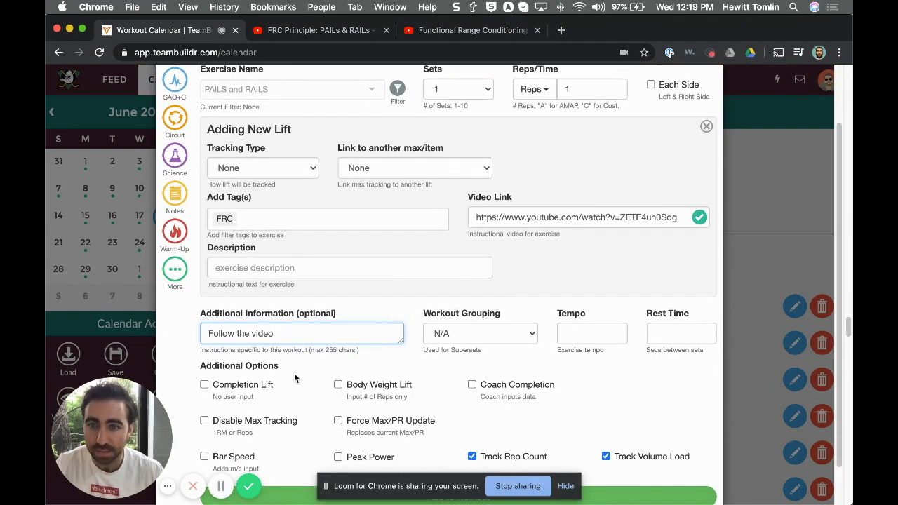
pyautogui.click(205, 385)
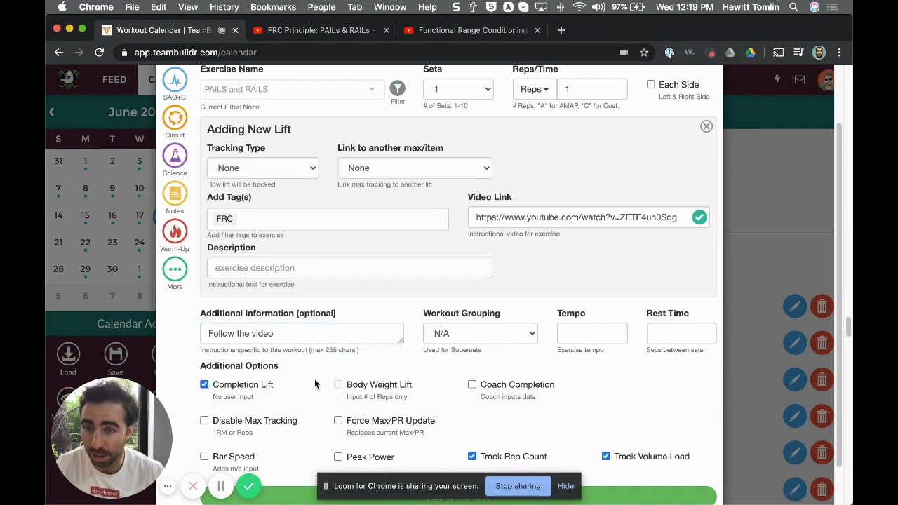
pyautogui.scroll(-3)
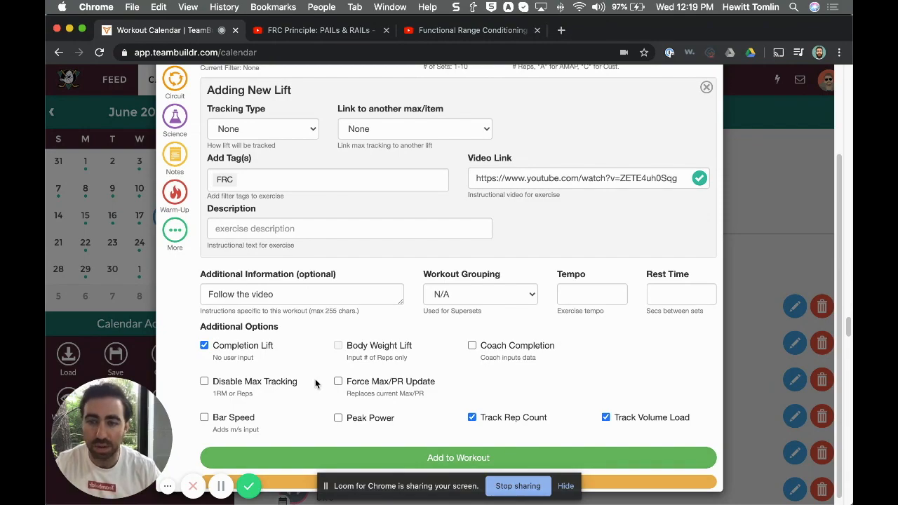
pyautogui.moveTo(404, 392)
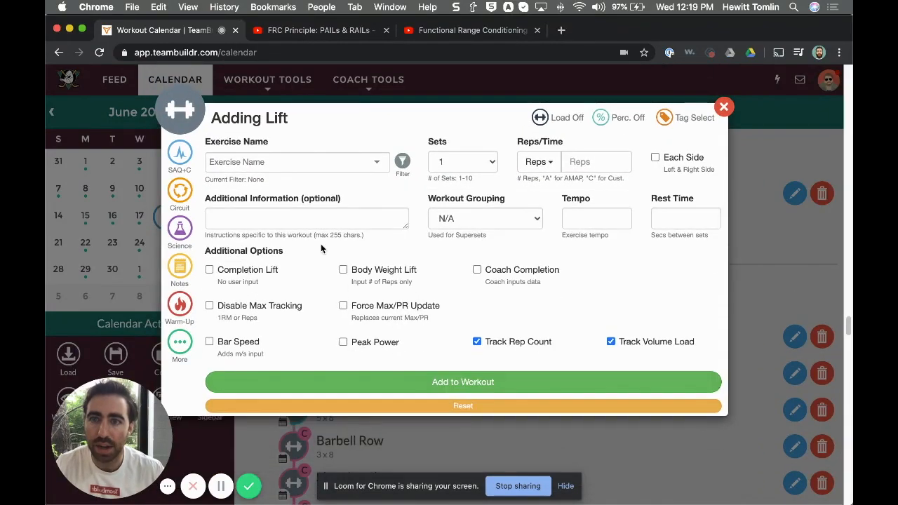
# Create the new exercise 'Shoulder CARS' with 1 rep and the FRC tag.
pyautogui.write('Shoulder CAR')
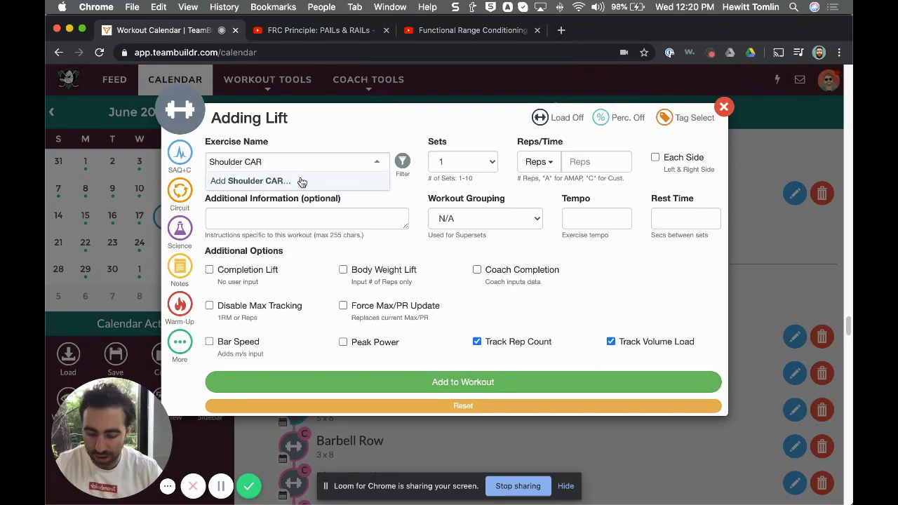
pyautogui.click(250, 181)
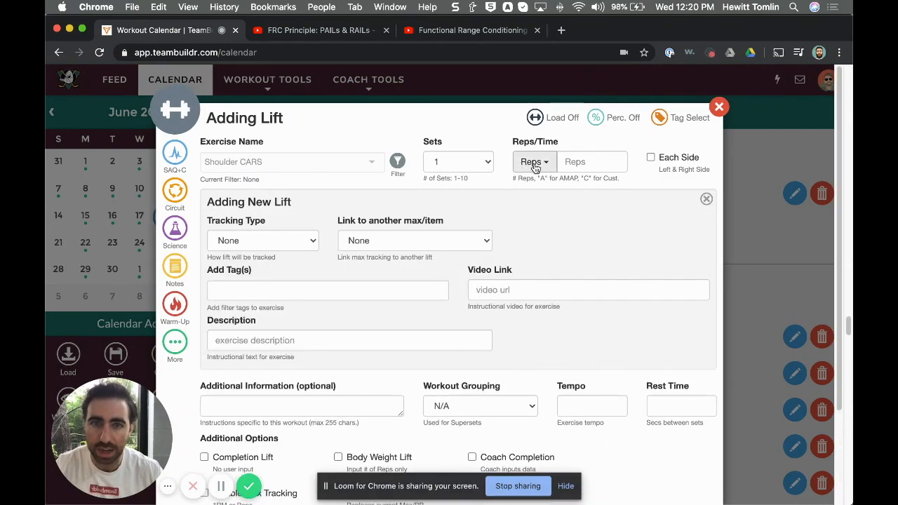
pyautogui.click(326, 290)
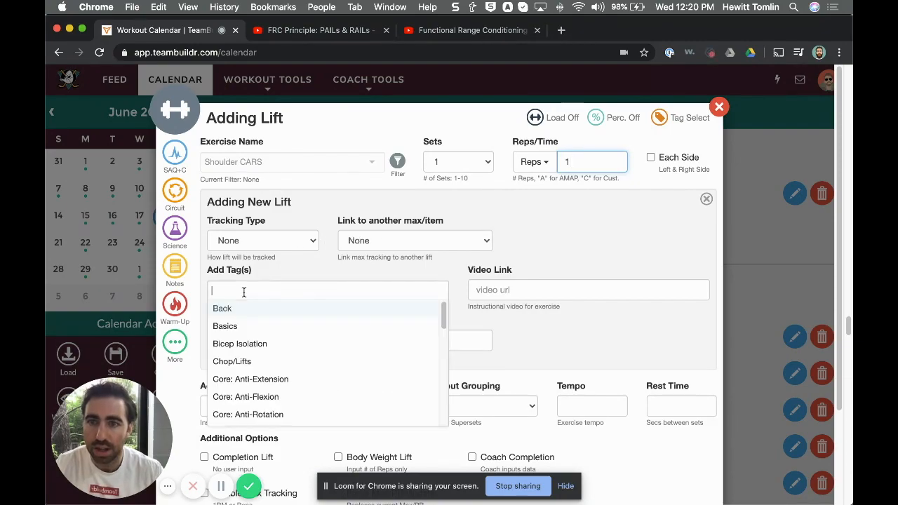
pyautogui.write('frc')
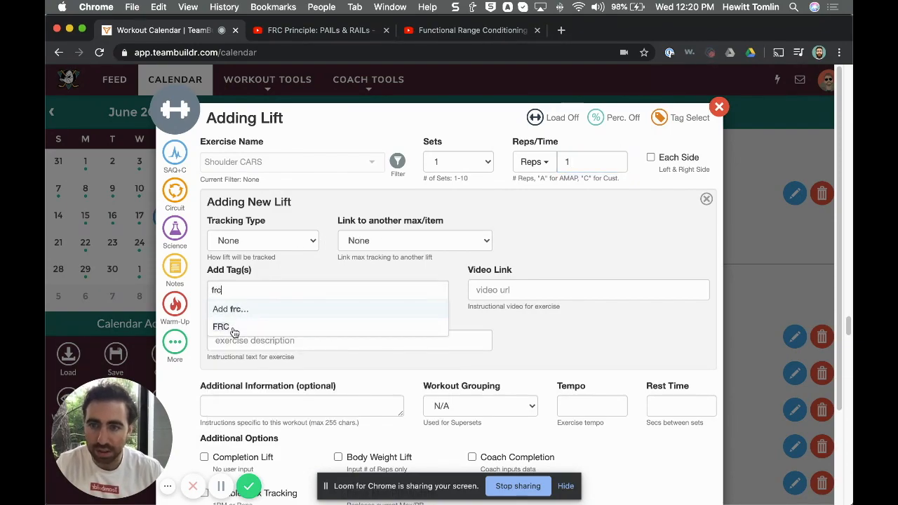
pyautogui.click(221, 326)
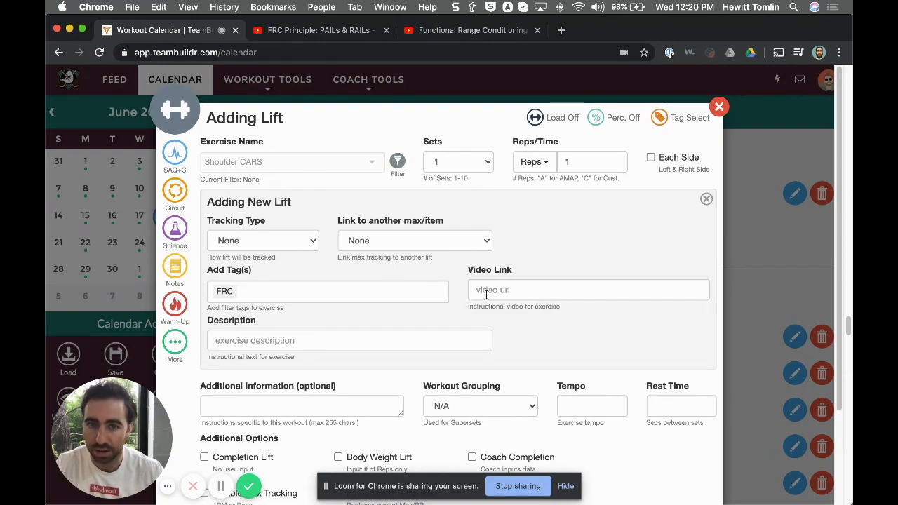
pyautogui.click(470, 30)
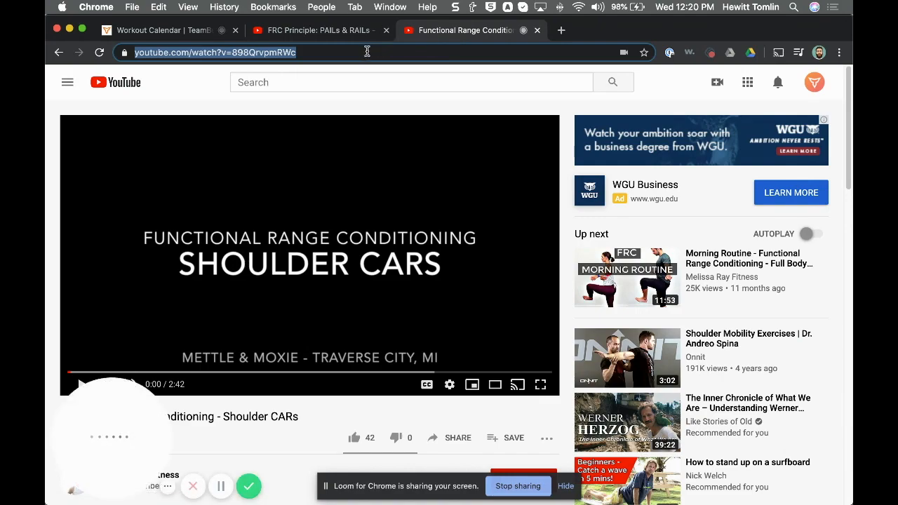
# Paste the Shoulder CARs YouTube link into the lift's Video Link field.
pyautogui.click(161, 30)
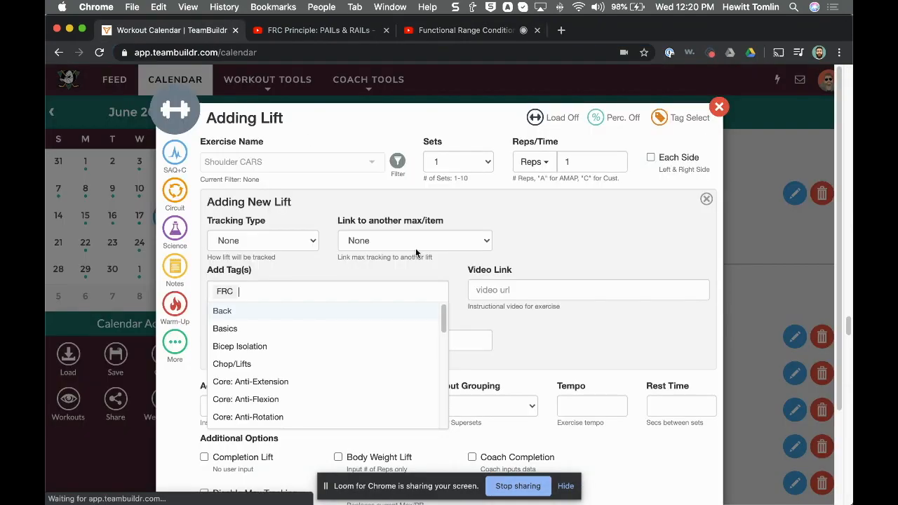
pyautogui.rightClick(588, 290)
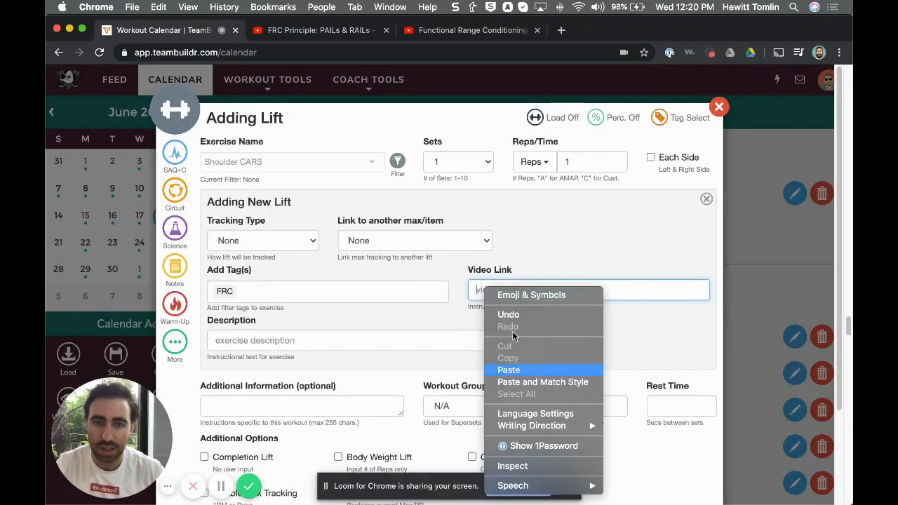
pyautogui.click(509, 370)
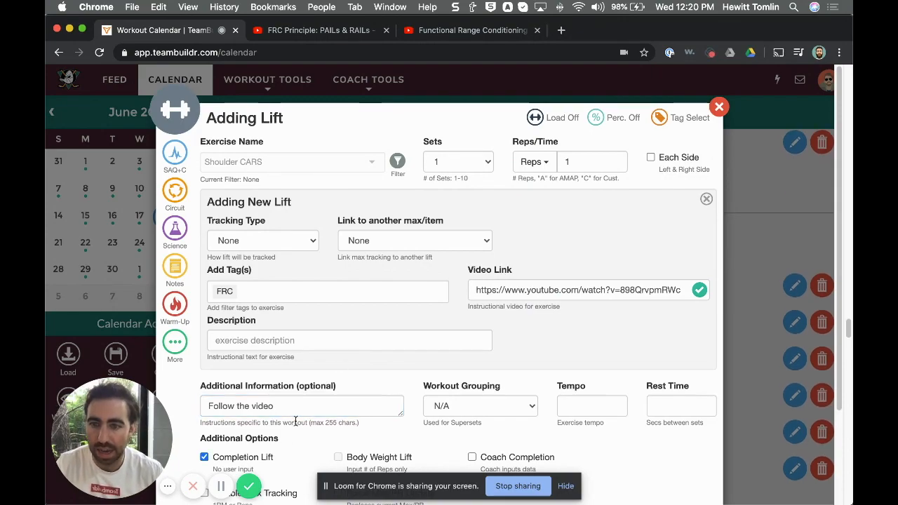
pyautogui.scroll(-3)
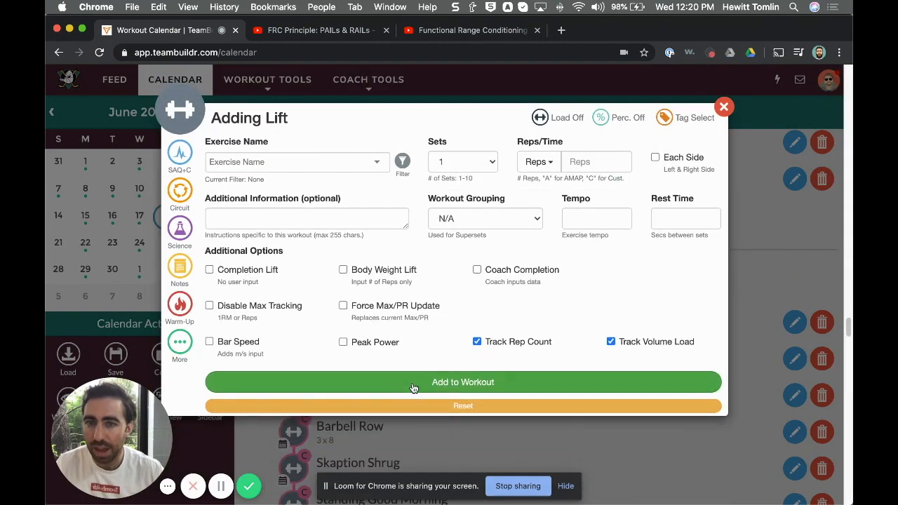
# Reload PAILS and RAILS from the Exercise Name dropdown.
pyautogui.click(294, 162)
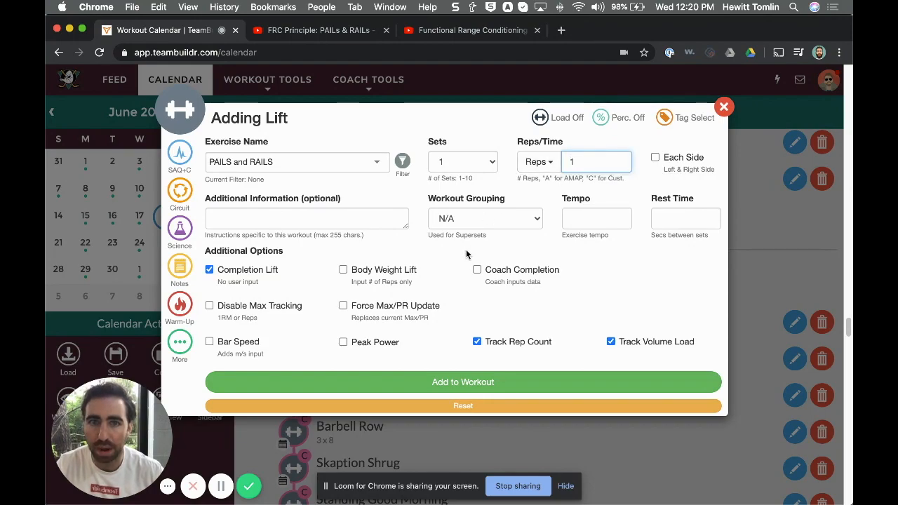
pyautogui.moveTo(405, 340)
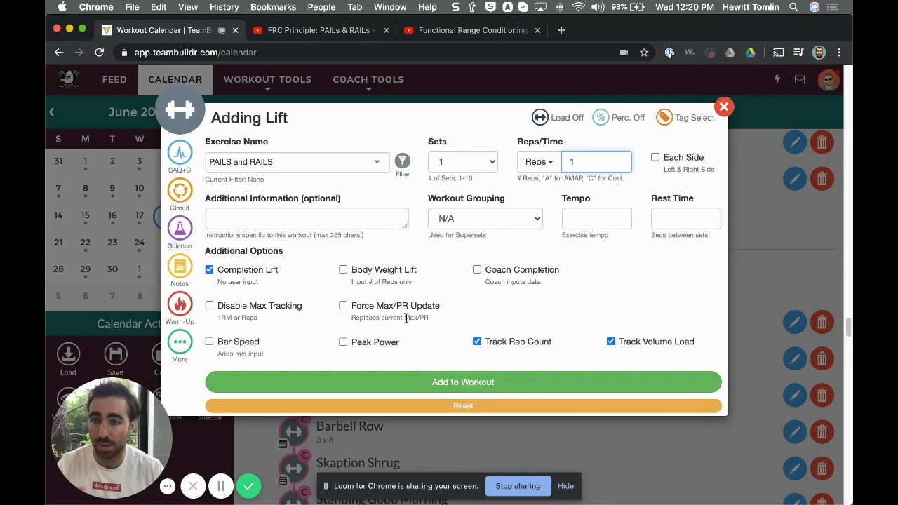
pyautogui.moveTo(311, 180)
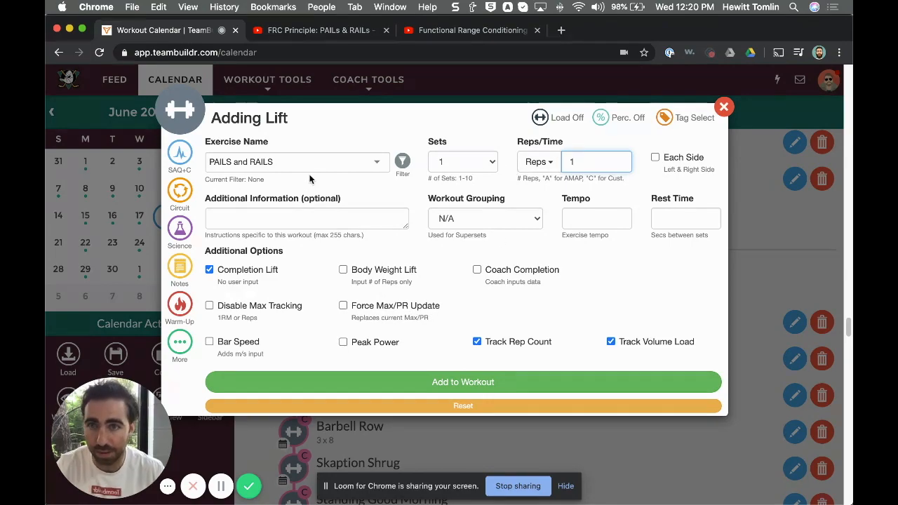
pyautogui.moveTo(311, 236)
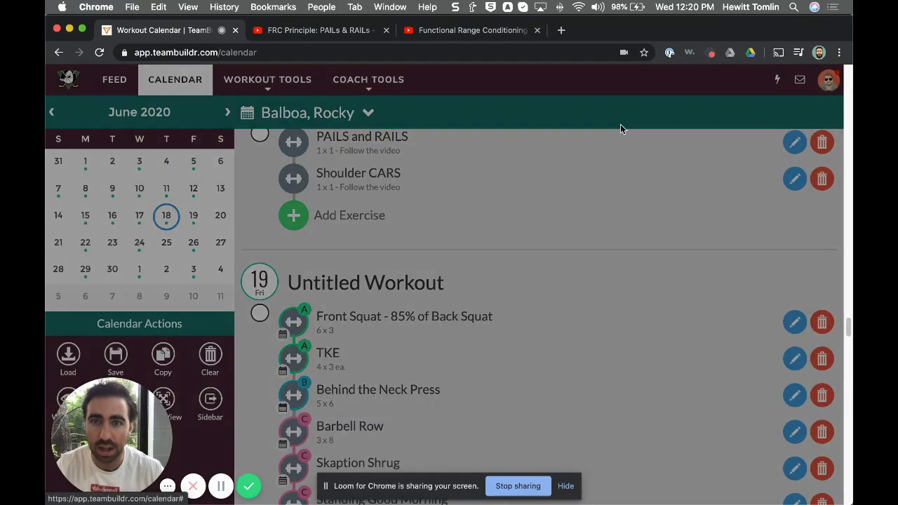
# Switch to the athlete workout view showing Wednesday Jun. 17, 2020.
pyautogui.scroll(3)
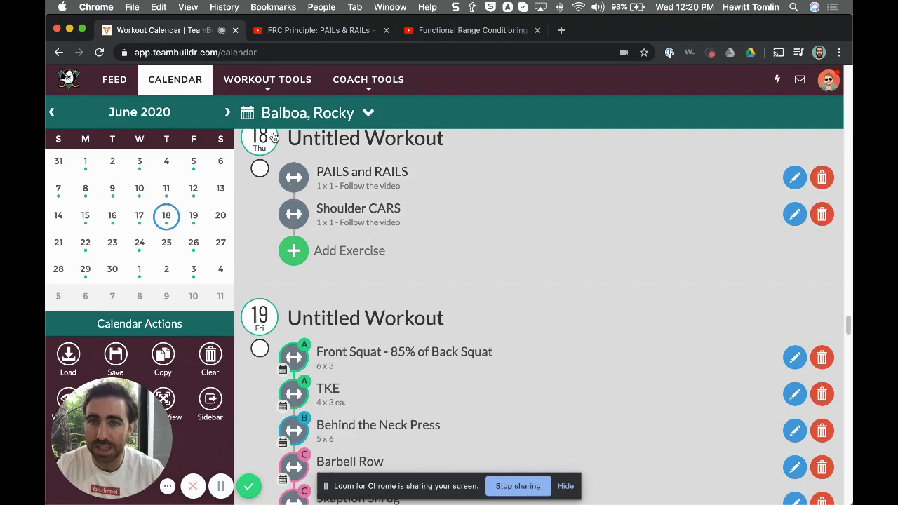
pyautogui.click(267, 80)
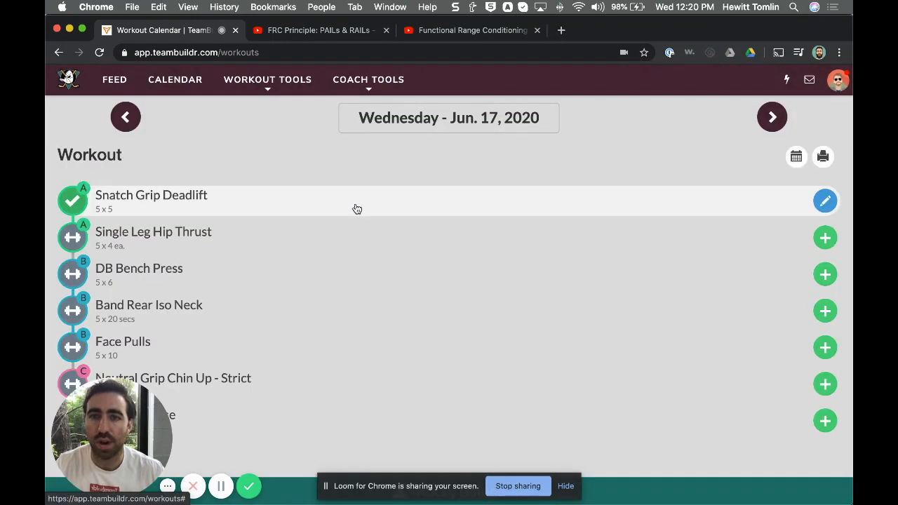
# On Thursday's view, play and pause the PAILS and RAILS video, then mark it complete.
pyautogui.click(772, 117)
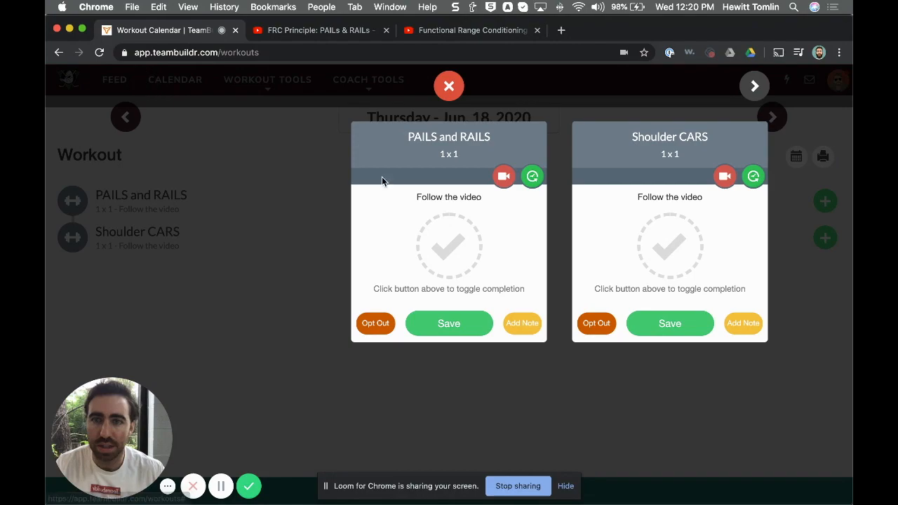
pyautogui.moveTo(421, 200)
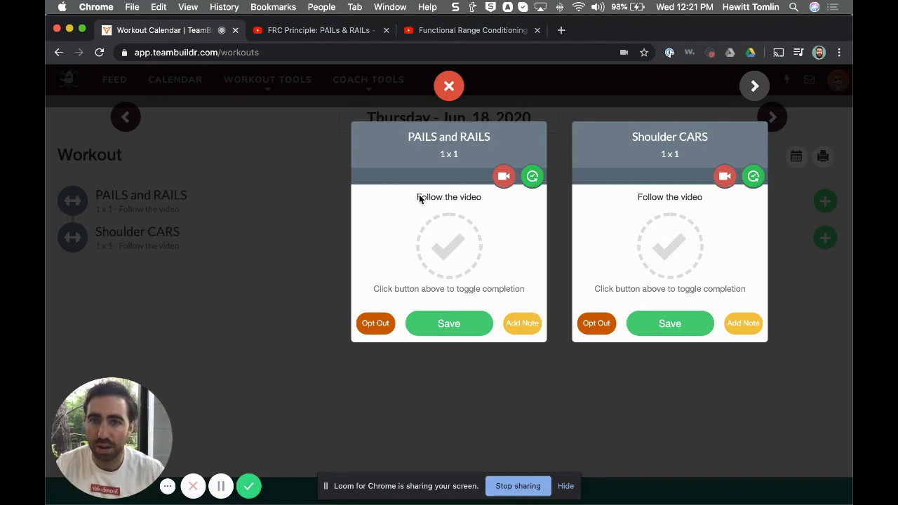
pyautogui.click(504, 176)
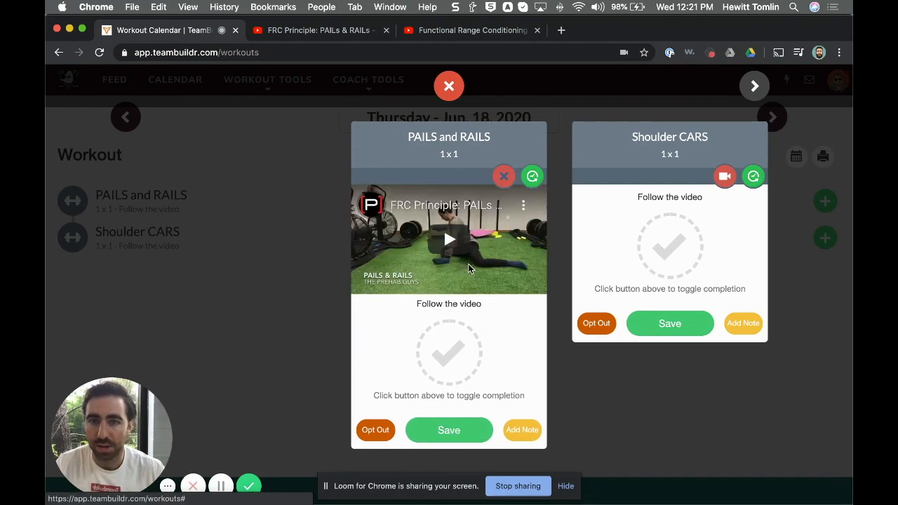
pyautogui.click(448, 239)
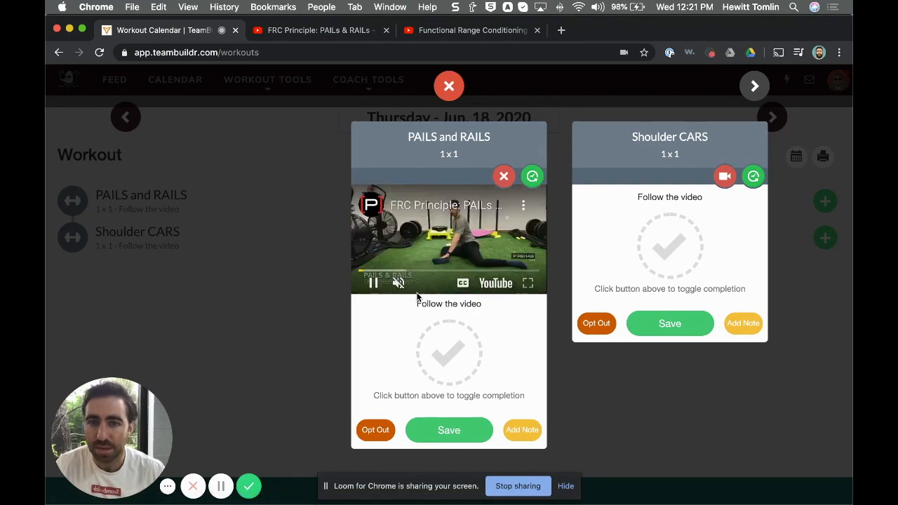
pyautogui.moveTo(398, 283)
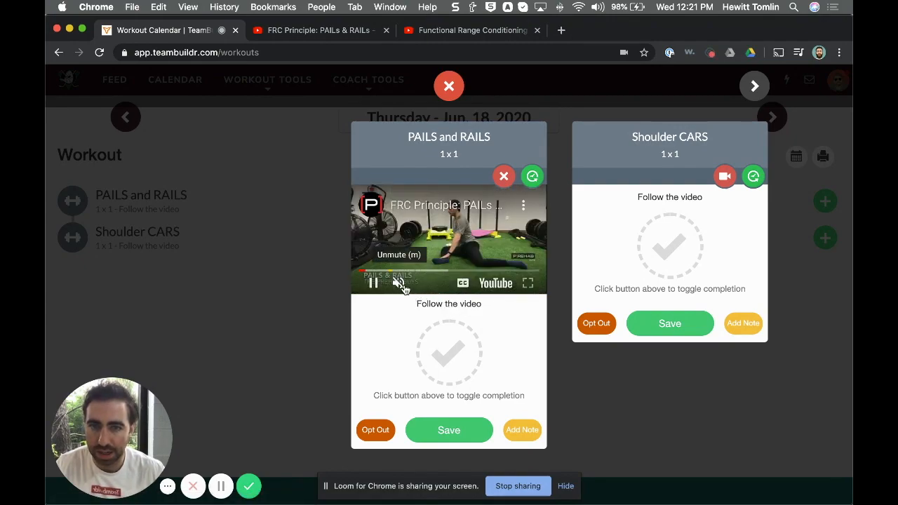
pyautogui.click(373, 283)
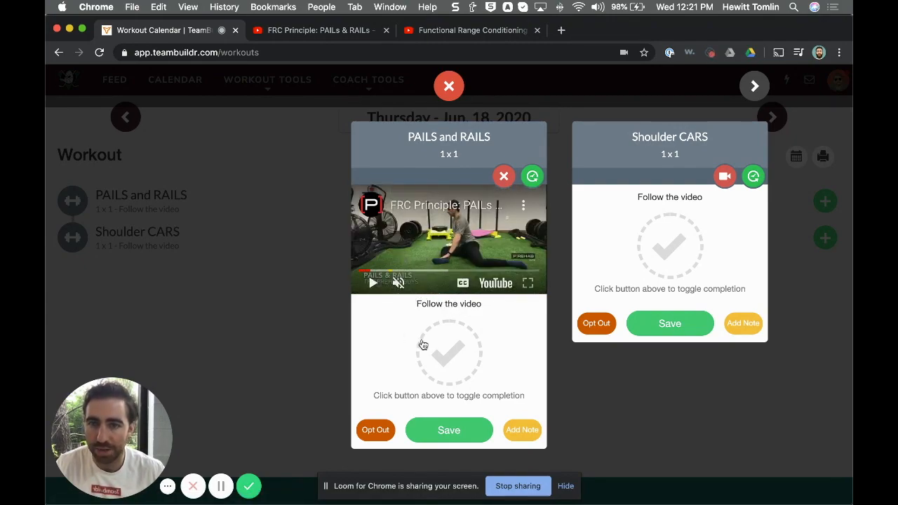
pyautogui.click(449, 353)
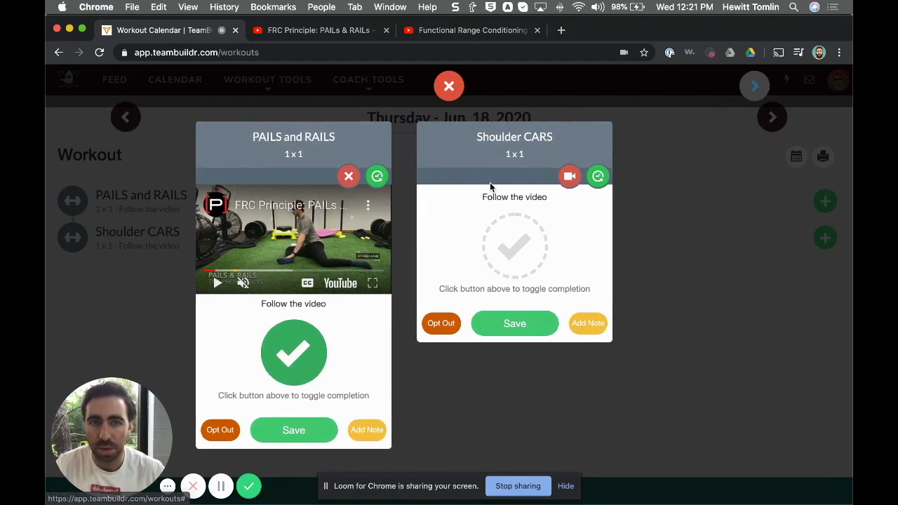
# Play the Shoulder CARS video in its card and mark Shoulder CARS complete.
pyautogui.click(293, 430)
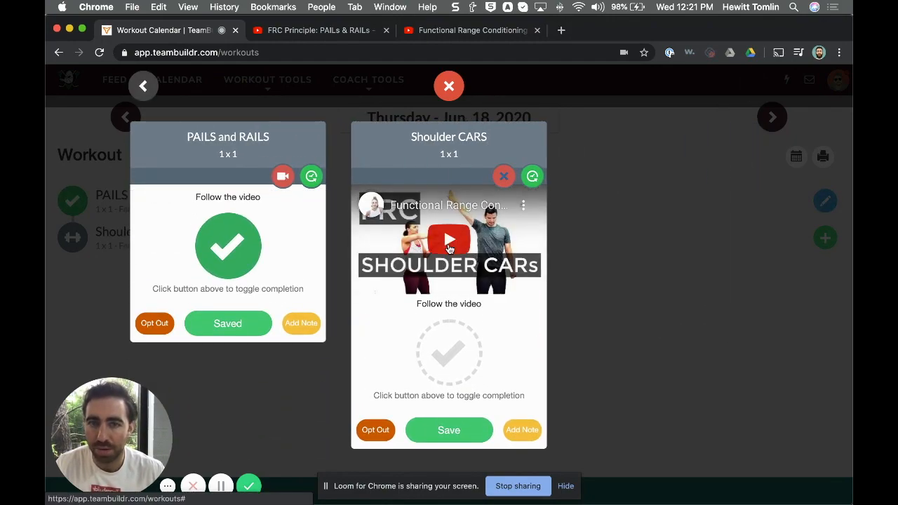
pyautogui.click(448, 239)
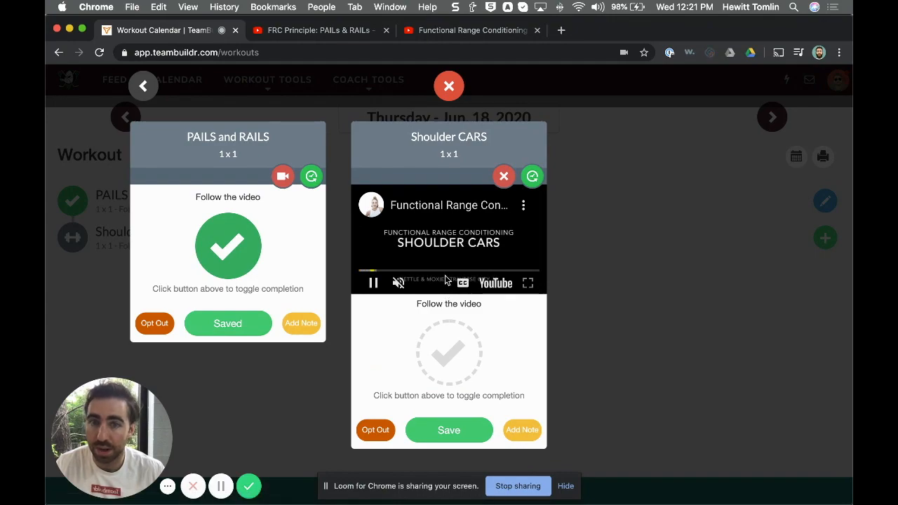
pyautogui.click(449, 353)
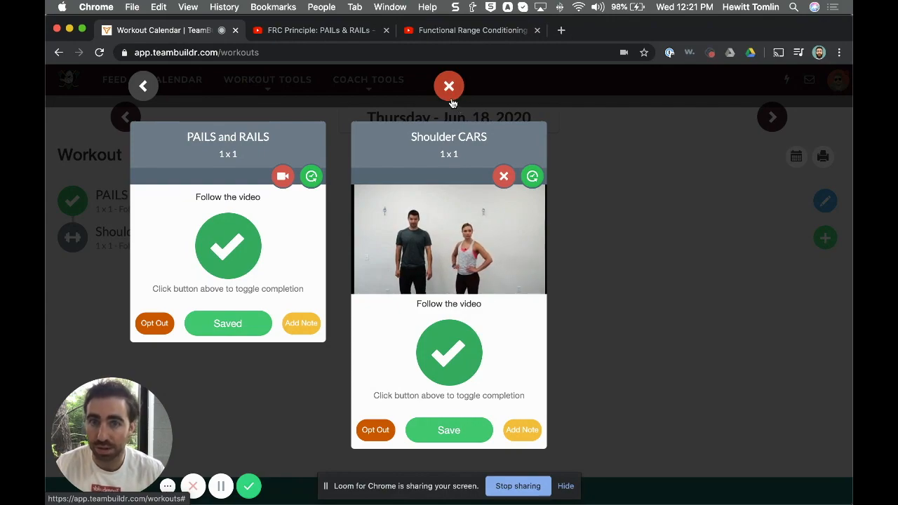
pyautogui.moveTo(457, 129)
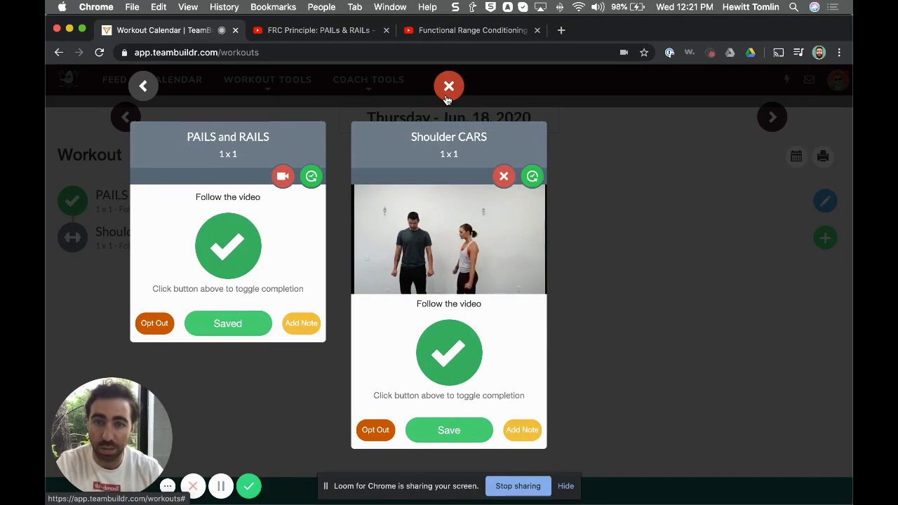
pyautogui.click(448, 239)
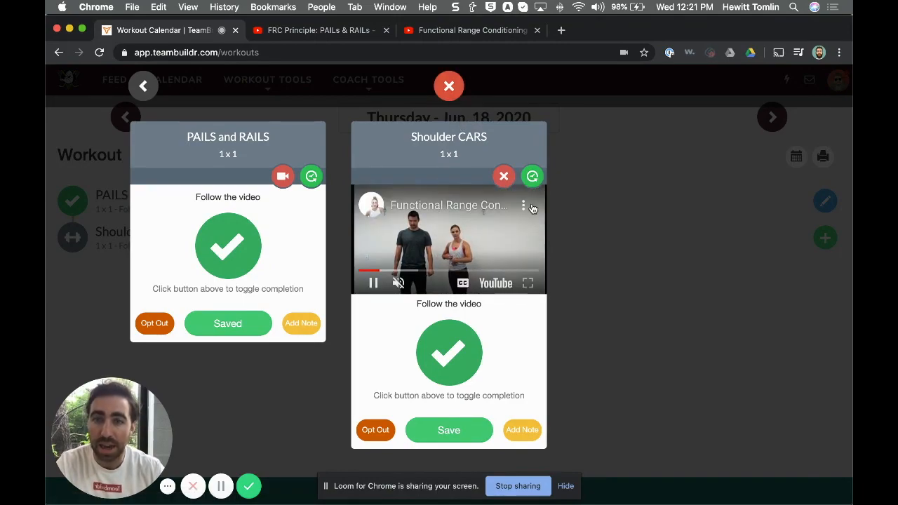